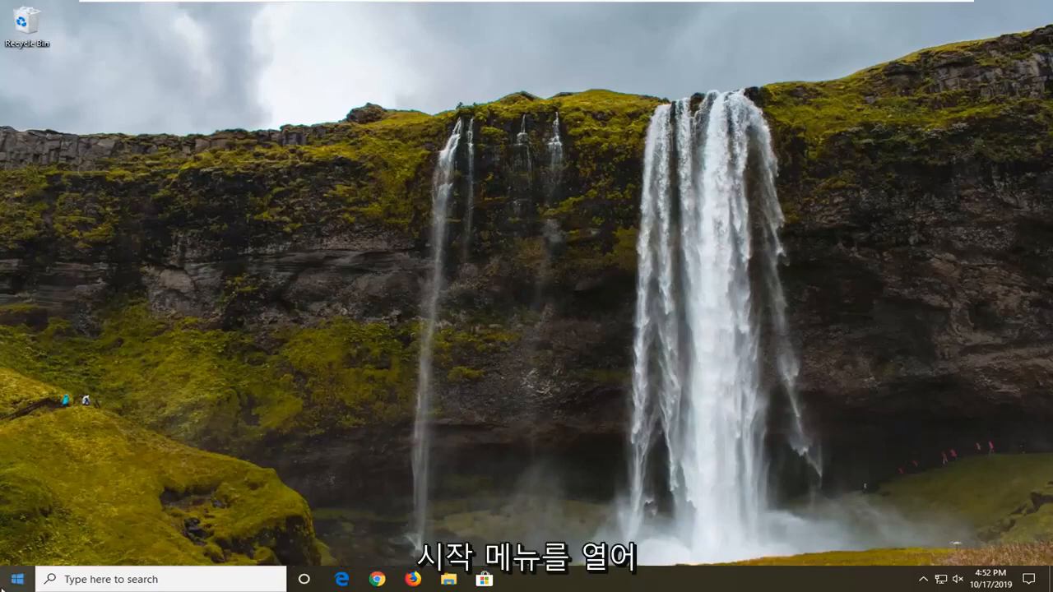
# Bring up the Start menu from the taskbar
pyautogui.click(13, 575)
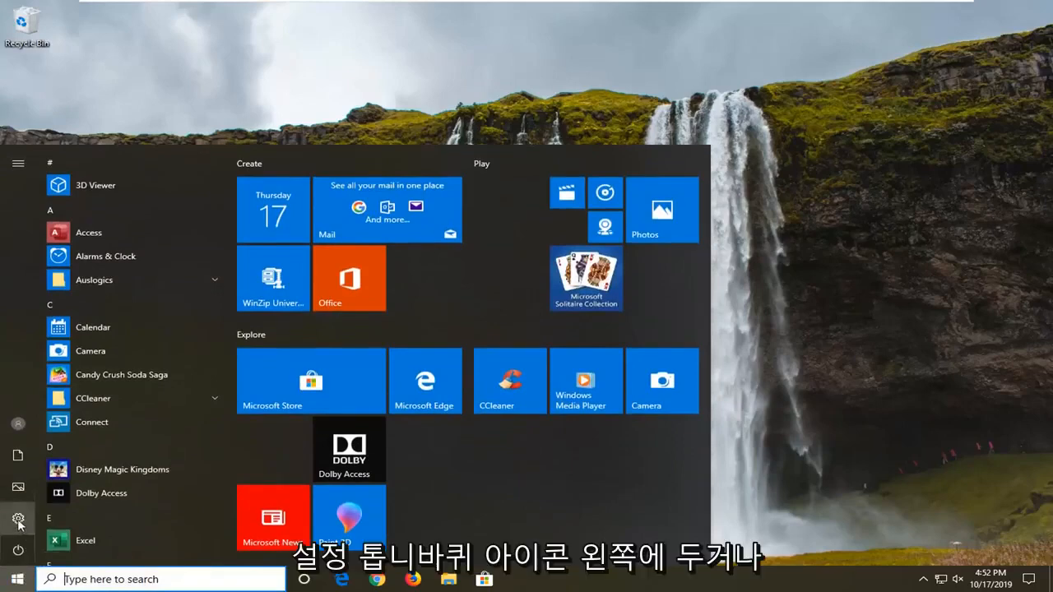
pyautogui.moveTo(19, 516)
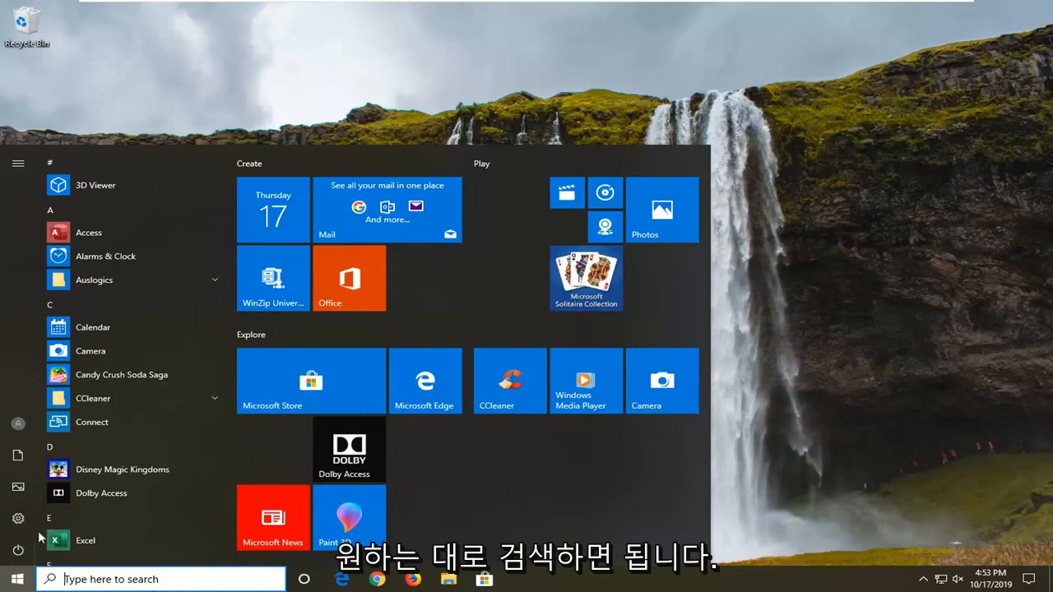
# Go into Settings > Accounts so the Your info page shows
pyautogui.click(16, 516)
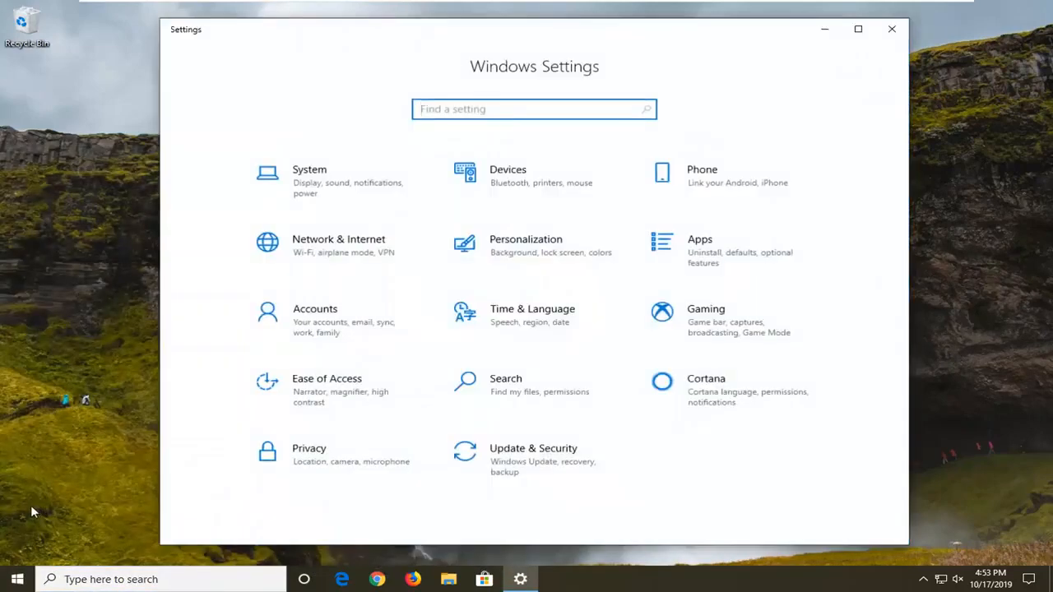
pyautogui.moveTo(394, 322)
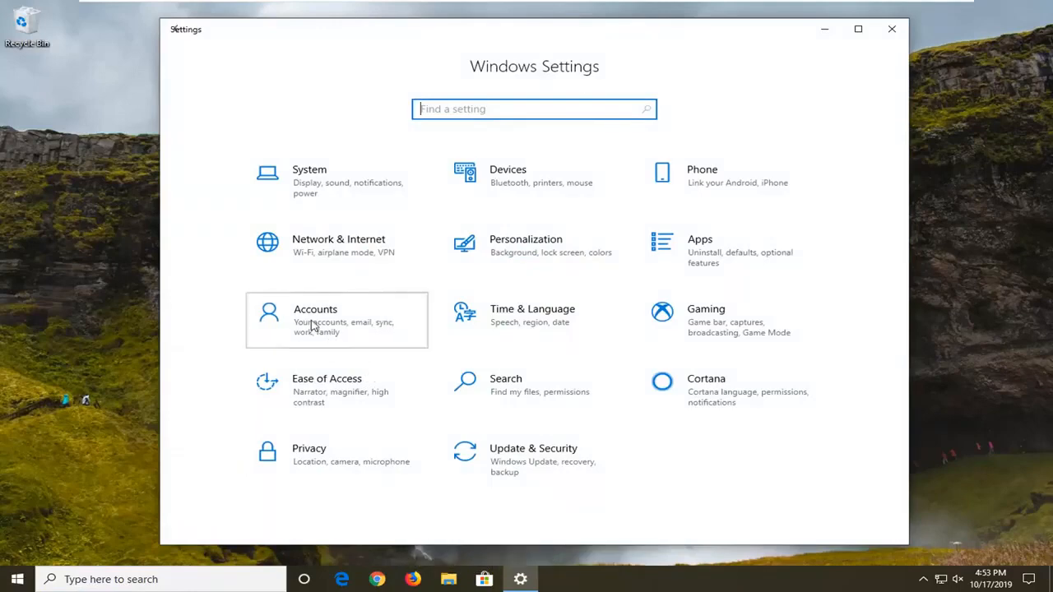
pyautogui.click(336, 320)
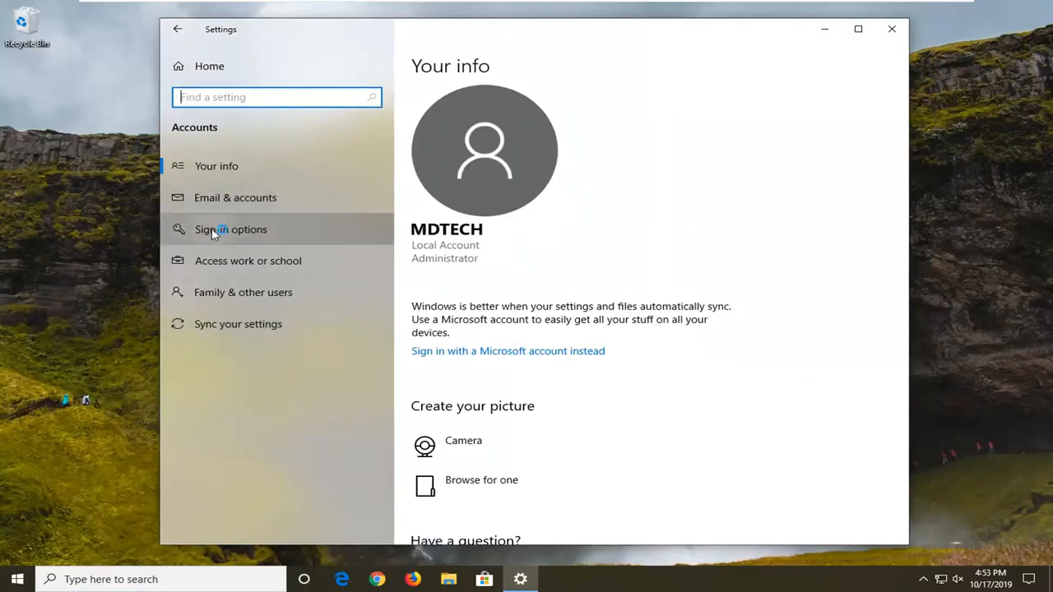
# Show the Sign-in options page scrolled down to its Privacy section
pyautogui.click(230, 229)
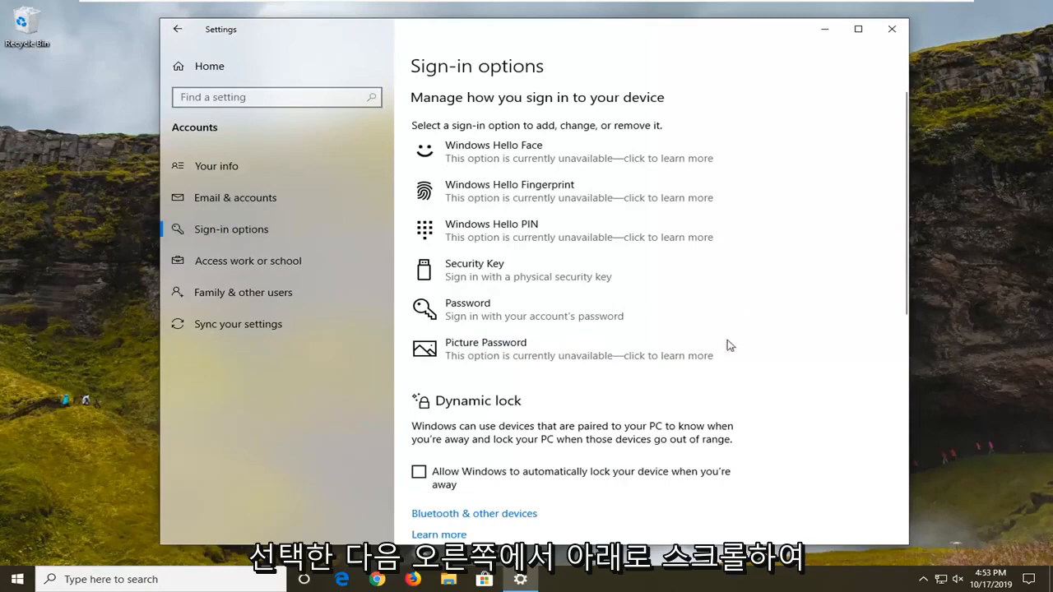
pyautogui.scroll(-3)
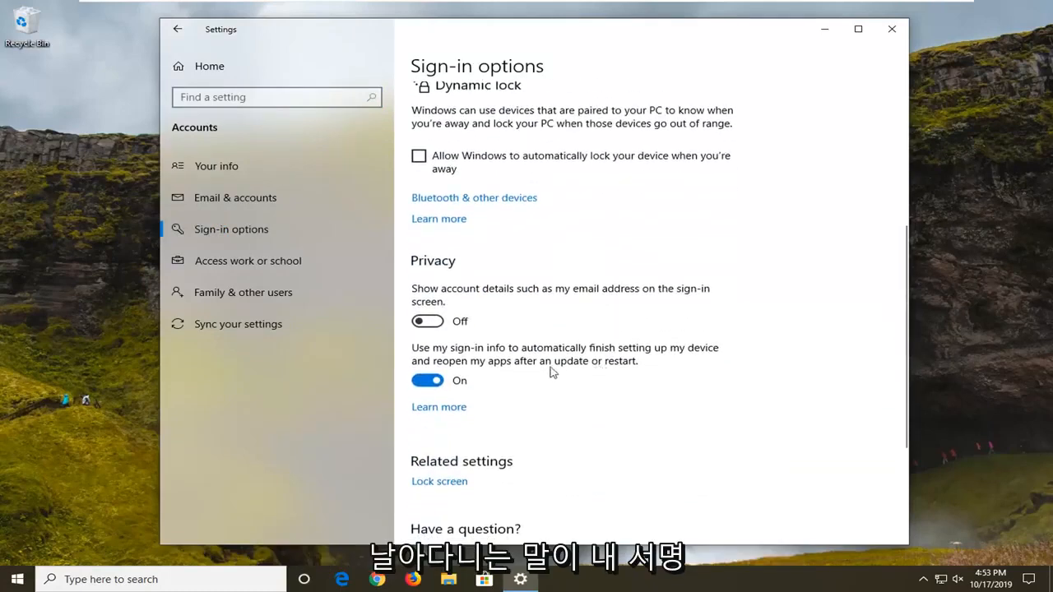
pyautogui.moveTo(509, 356)
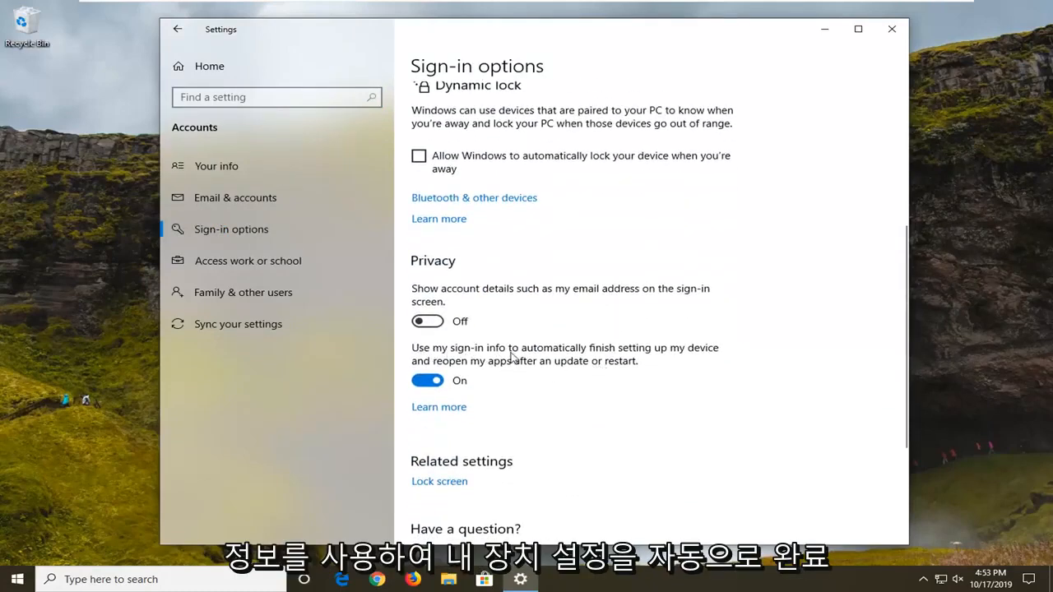
pyautogui.moveTo(500, 380)
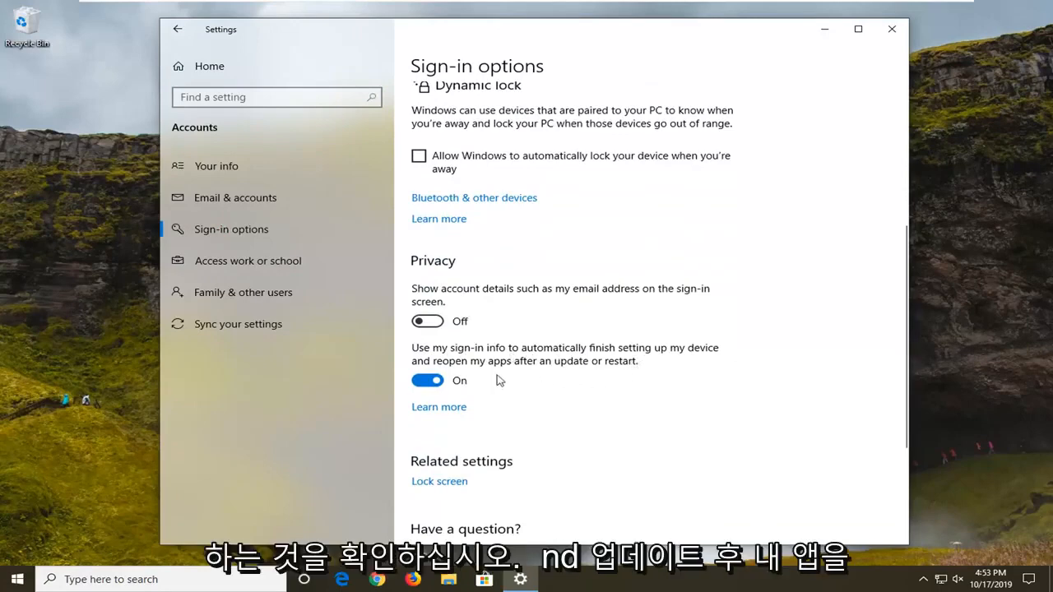
pyautogui.moveTo(552, 375)
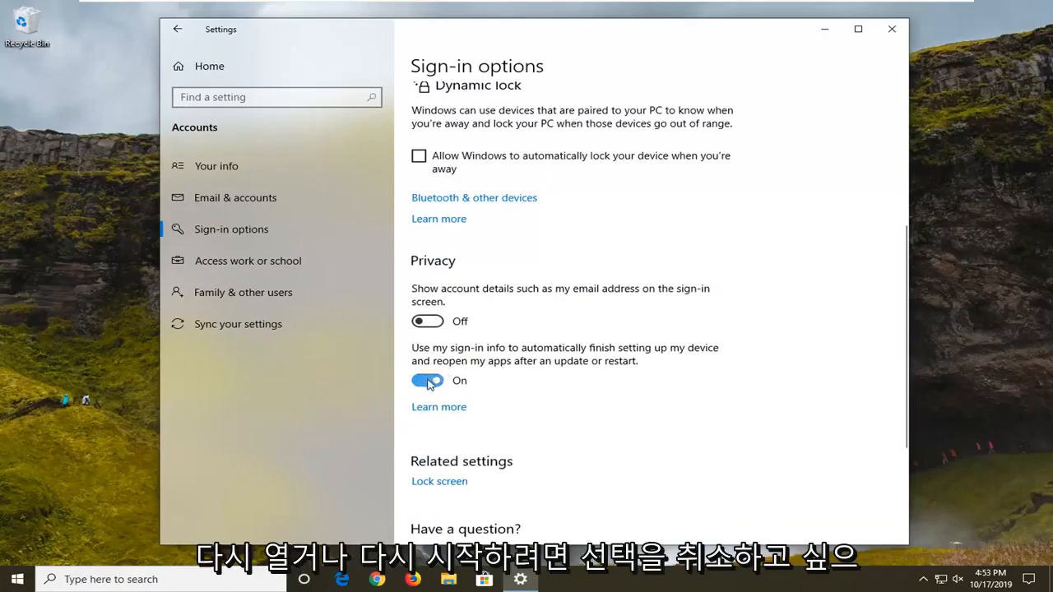
# Set 'Use my sign-in info to finish setting up my device' to Off and close Settings
pyautogui.click(428, 382)
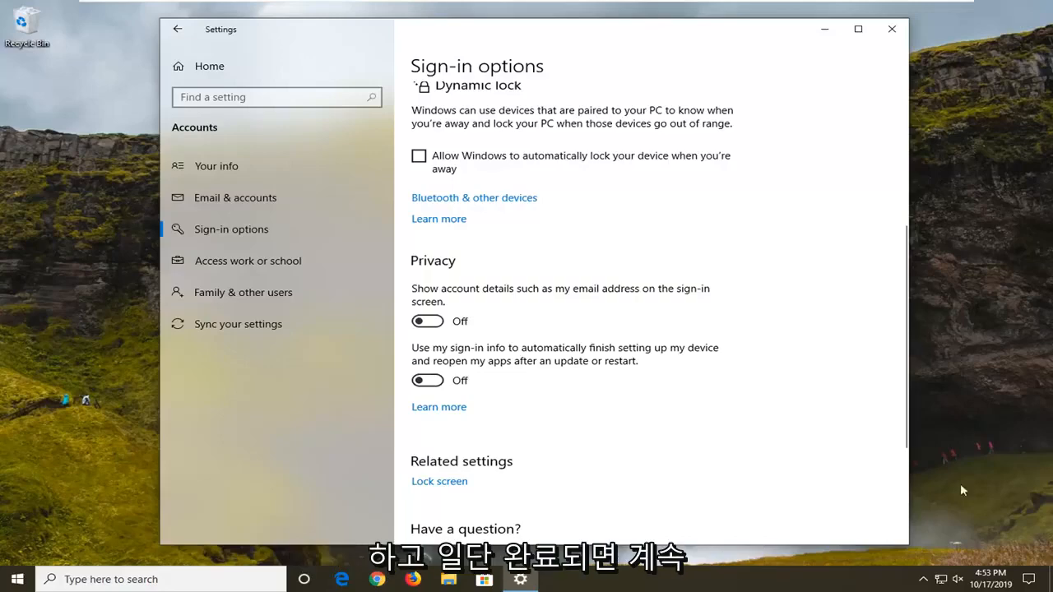
pyautogui.click(888, 28)
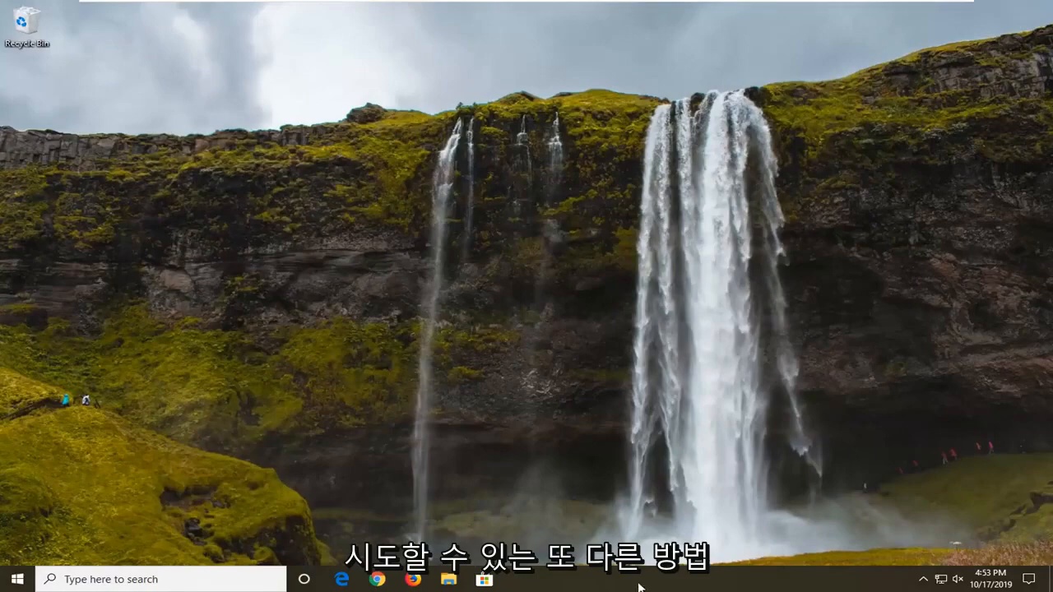
# Launch Task Manager from the taskbar's right-click menu
pyautogui.rightClick(640, 591)
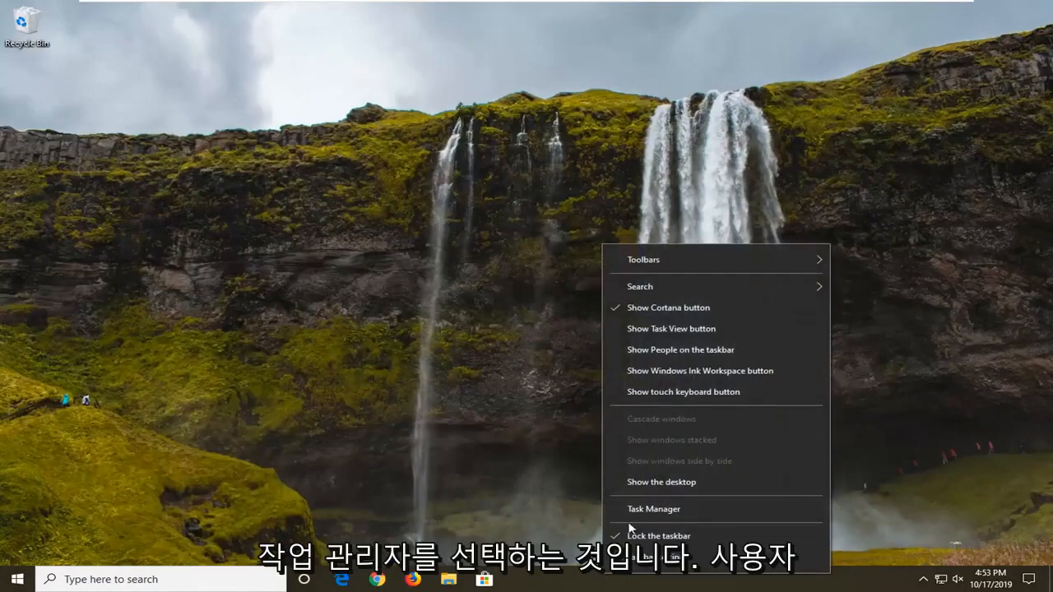
pyautogui.click(653, 509)
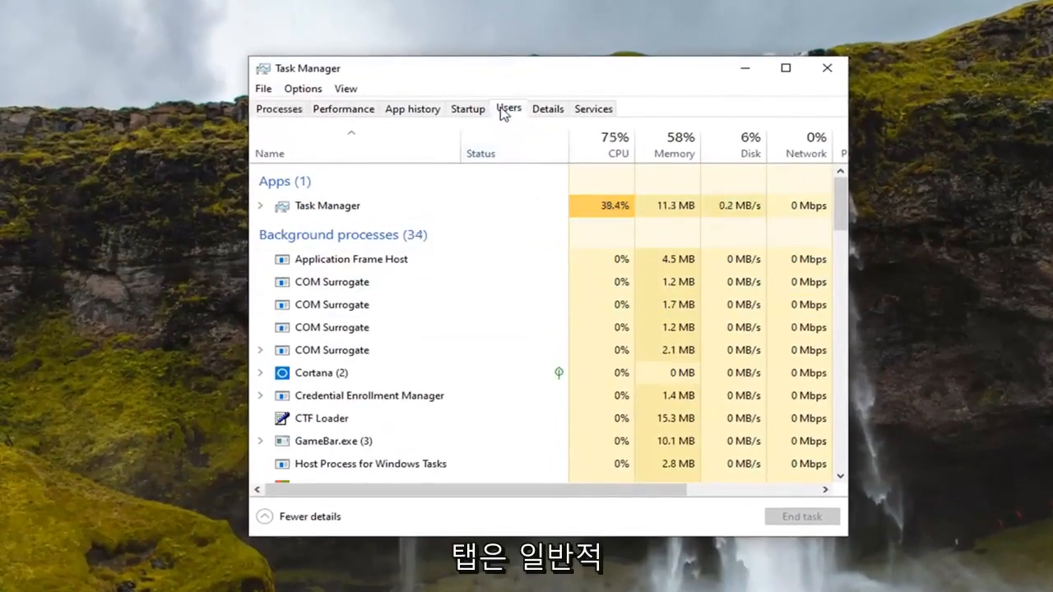
# Review the Users tab for extra signed-in accounts, check the account's Disconnect action, then close Task Manager
pyautogui.click(508, 109)
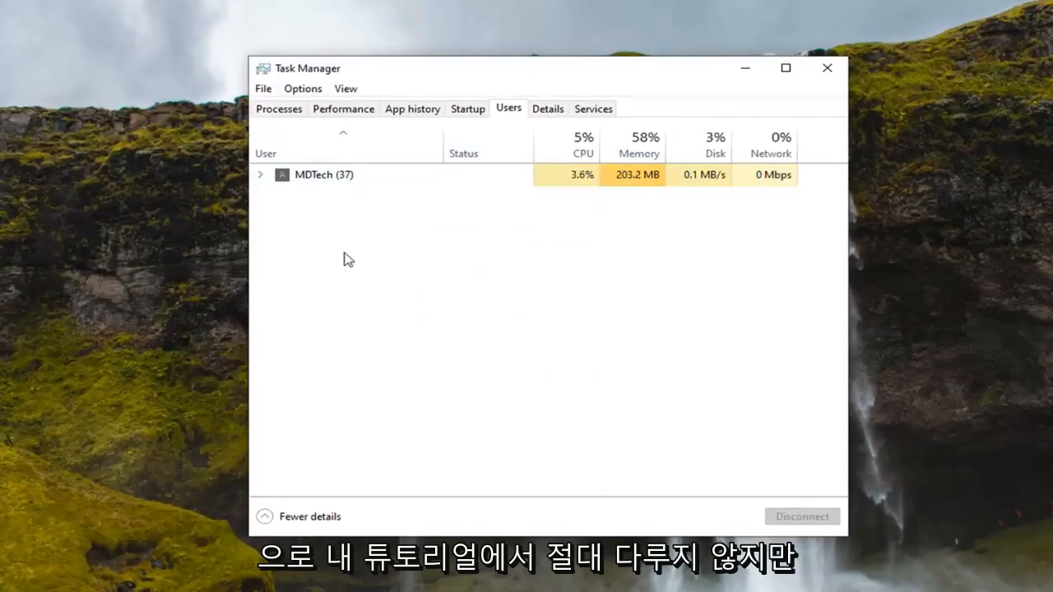
pyautogui.moveTo(356, 253)
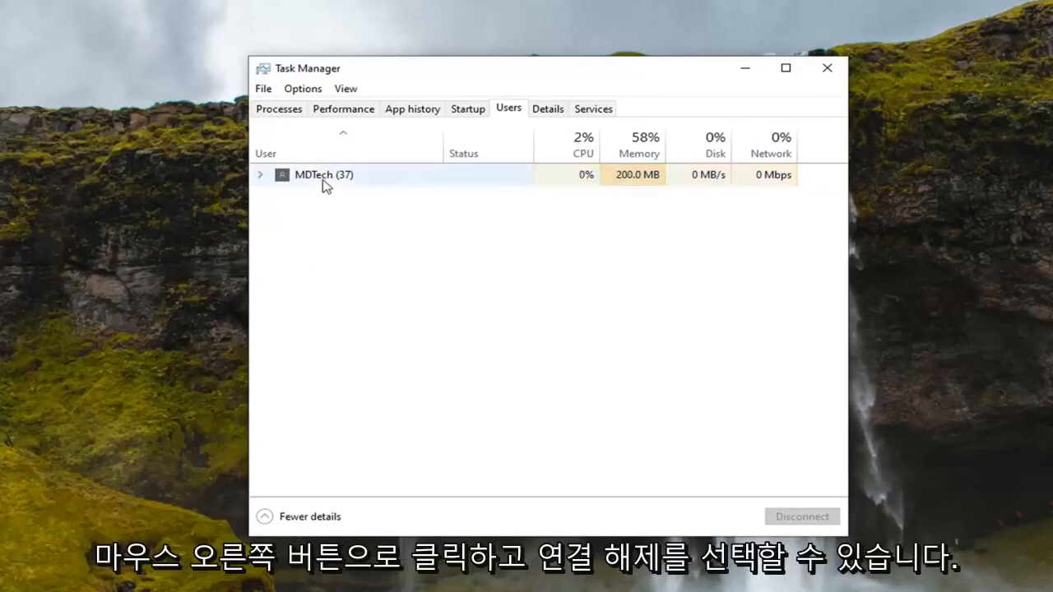
pyautogui.rightClick(326, 184)
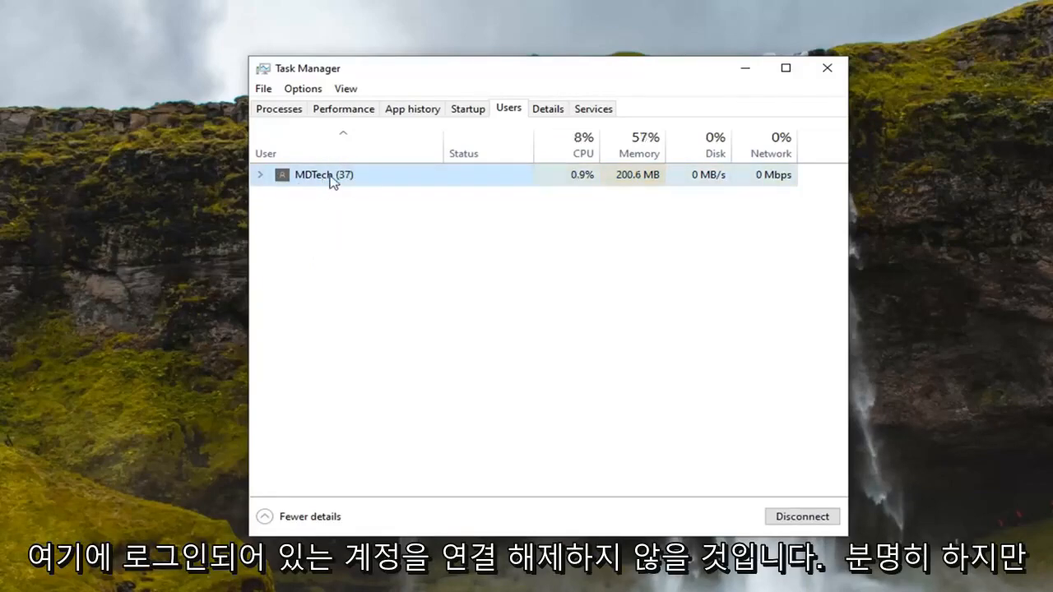
pyautogui.moveTo(375, 227)
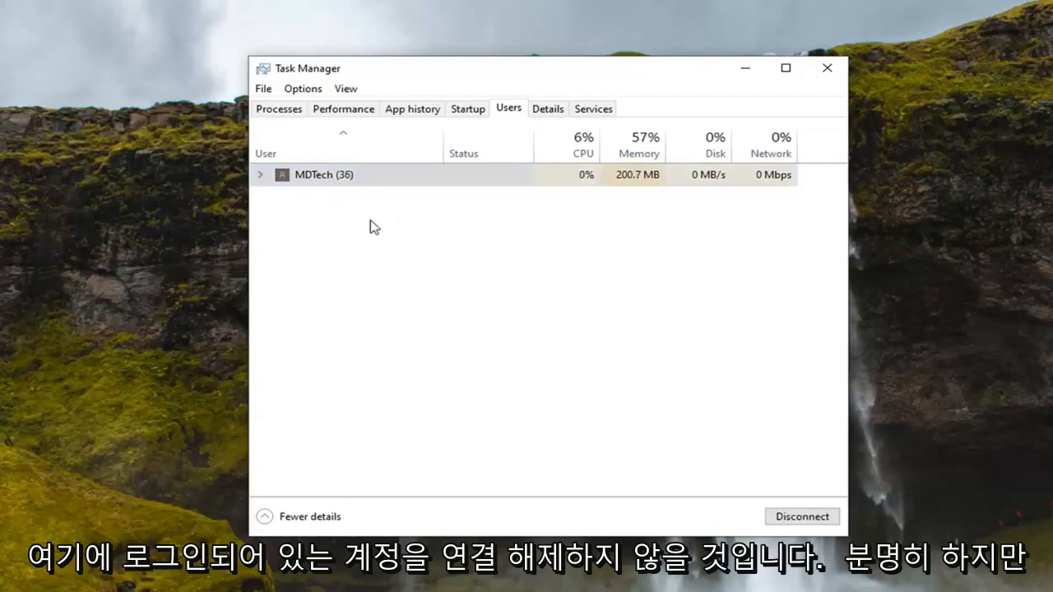
pyautogui.rightClick(339, 174)
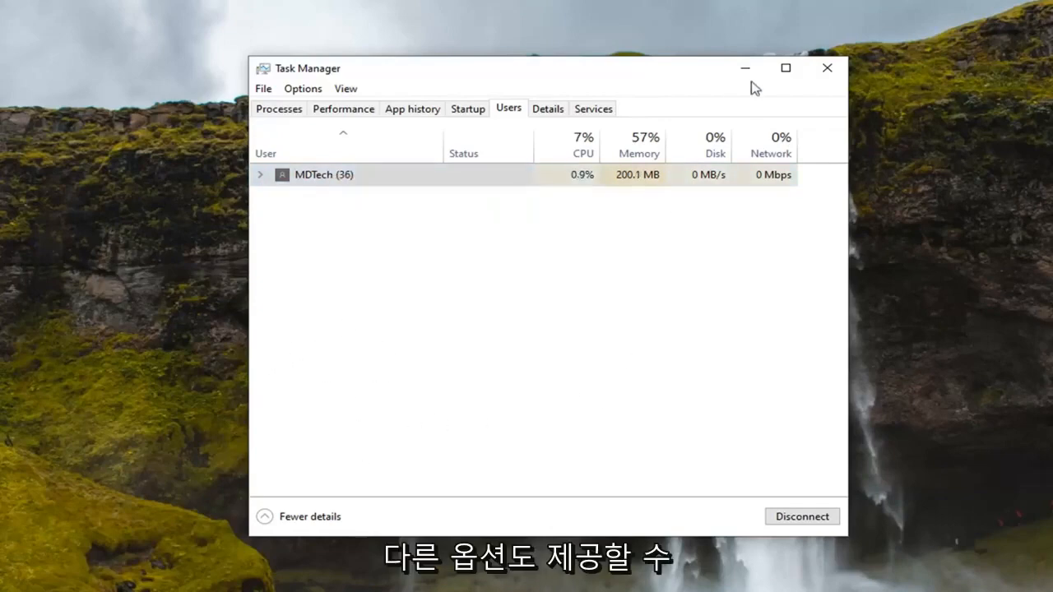
pyautogui.click(823, 69)
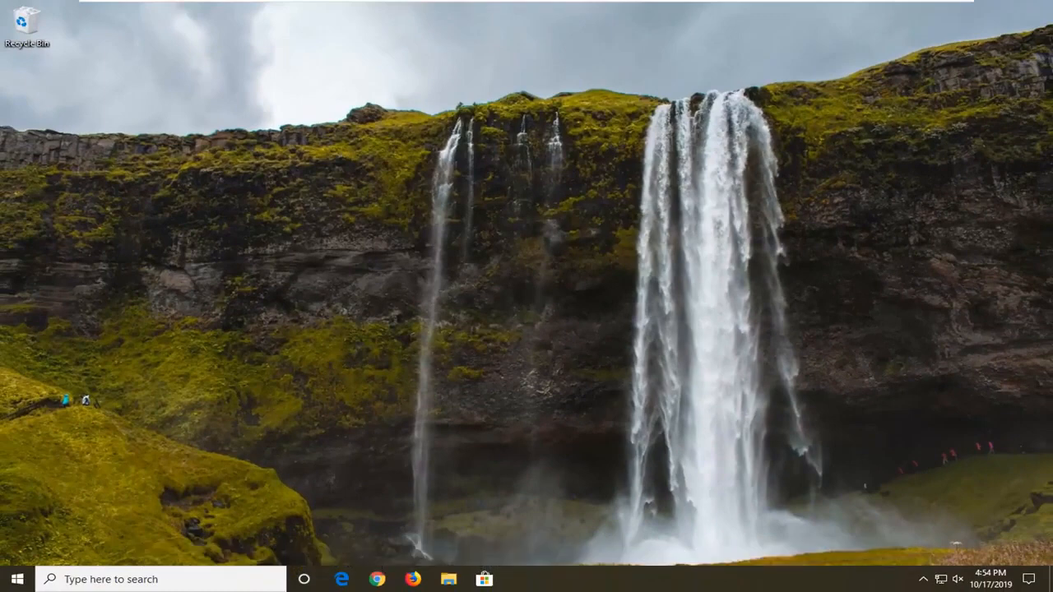